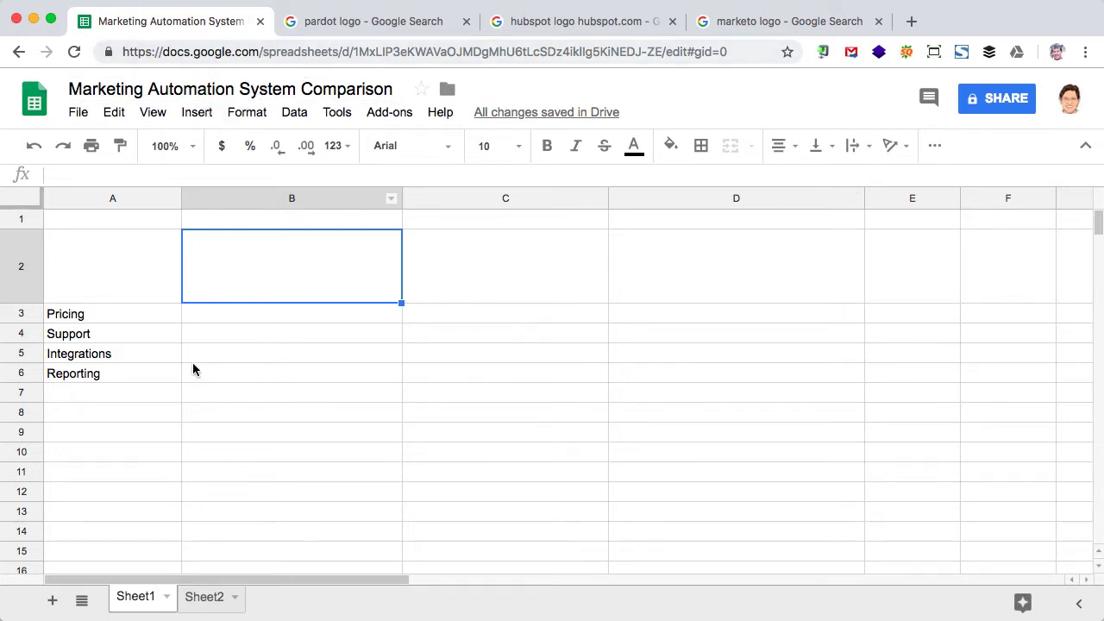
pyautogui.moveTo(415, 282)
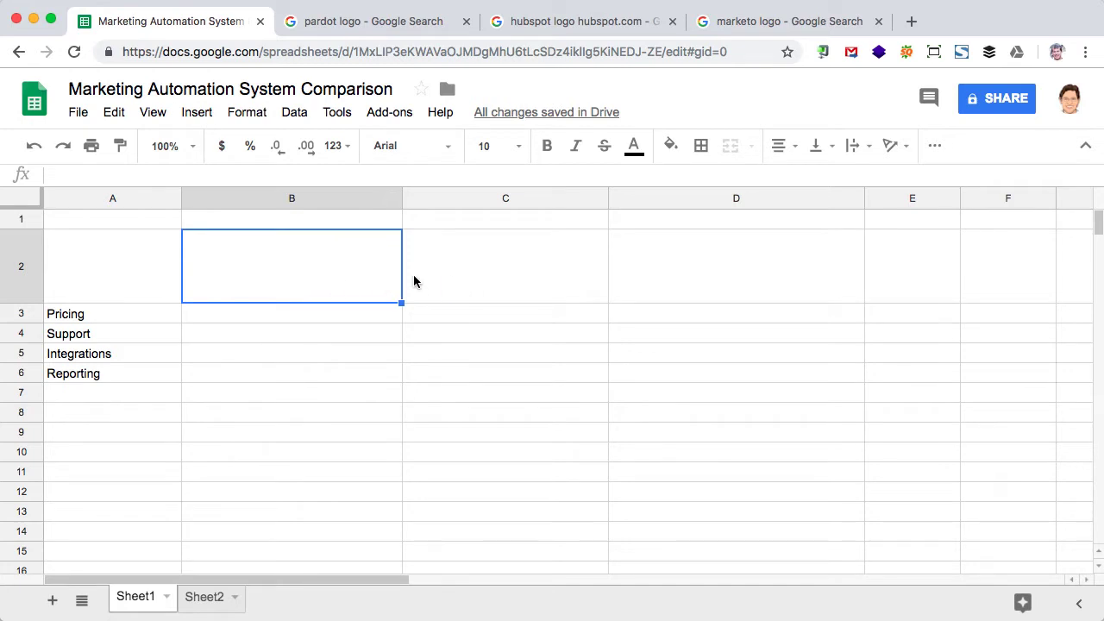
pyautogui.moveTo(498, 288)
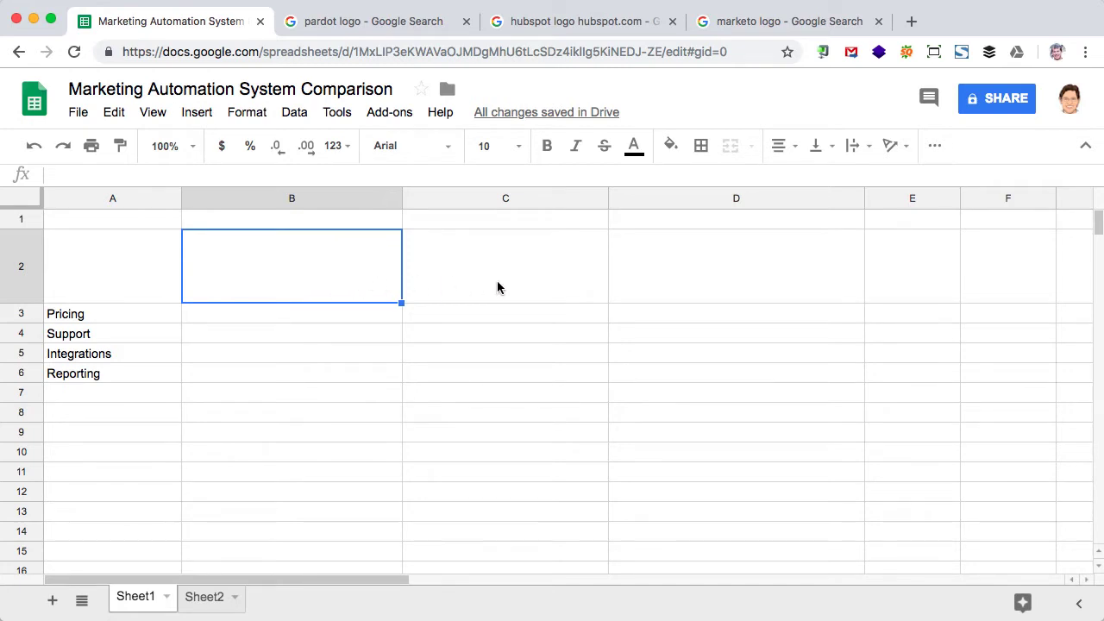
pyautogui.moveTo(470, 282)
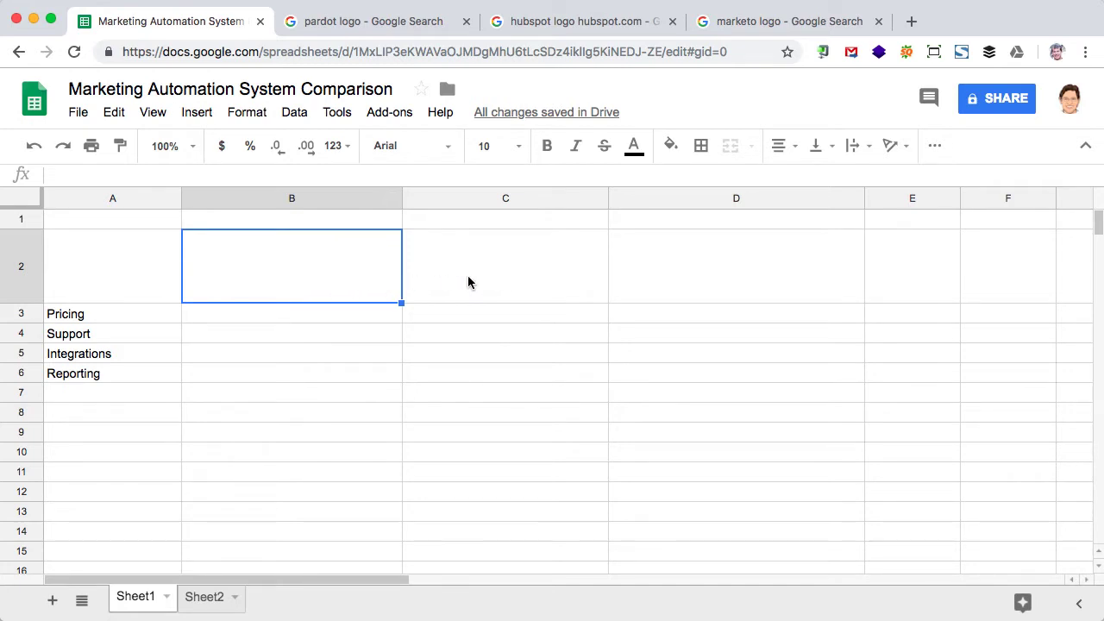
pyautogui.moveTo(367, 285)
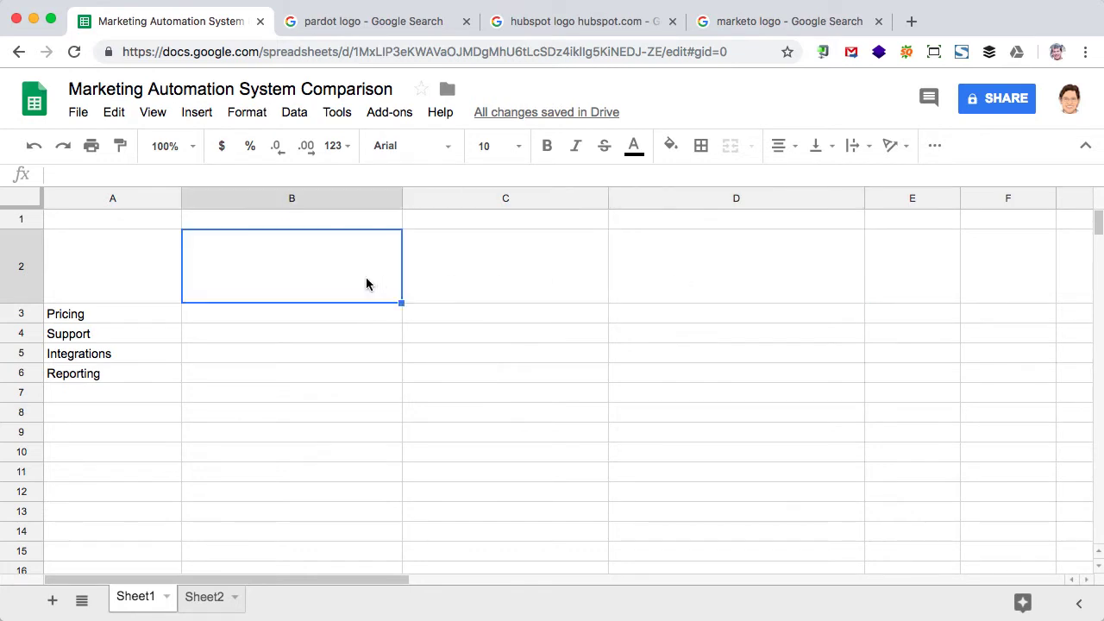
# - Bring up the enlarged Pardot logo in image results and copy its image address
pyautogui.click(371, 20)
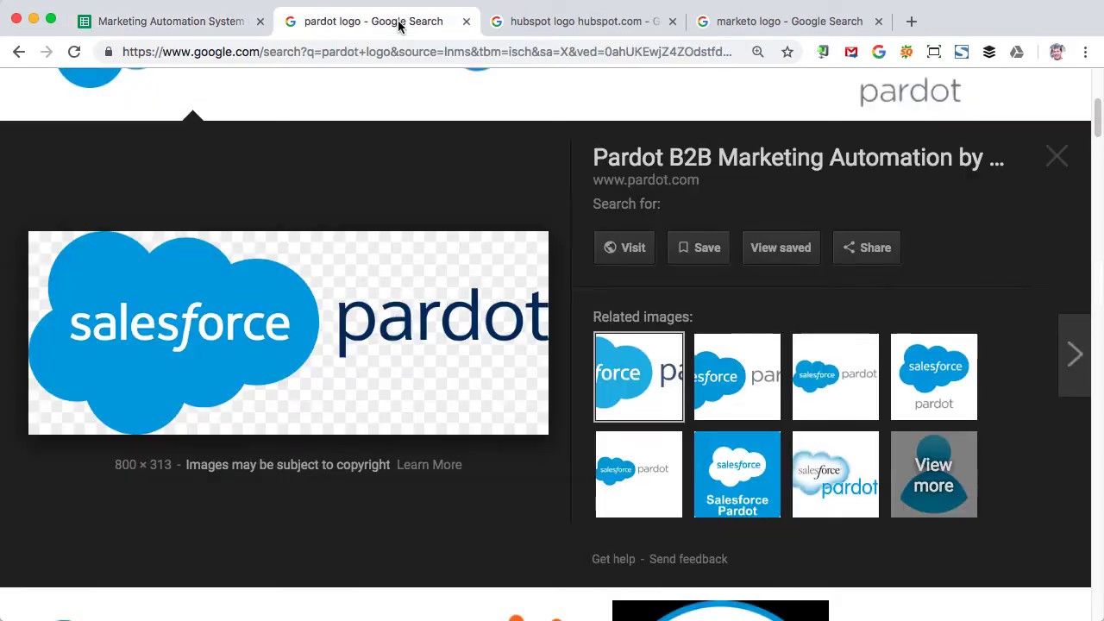
pyautogui.moveTo(272, 276)
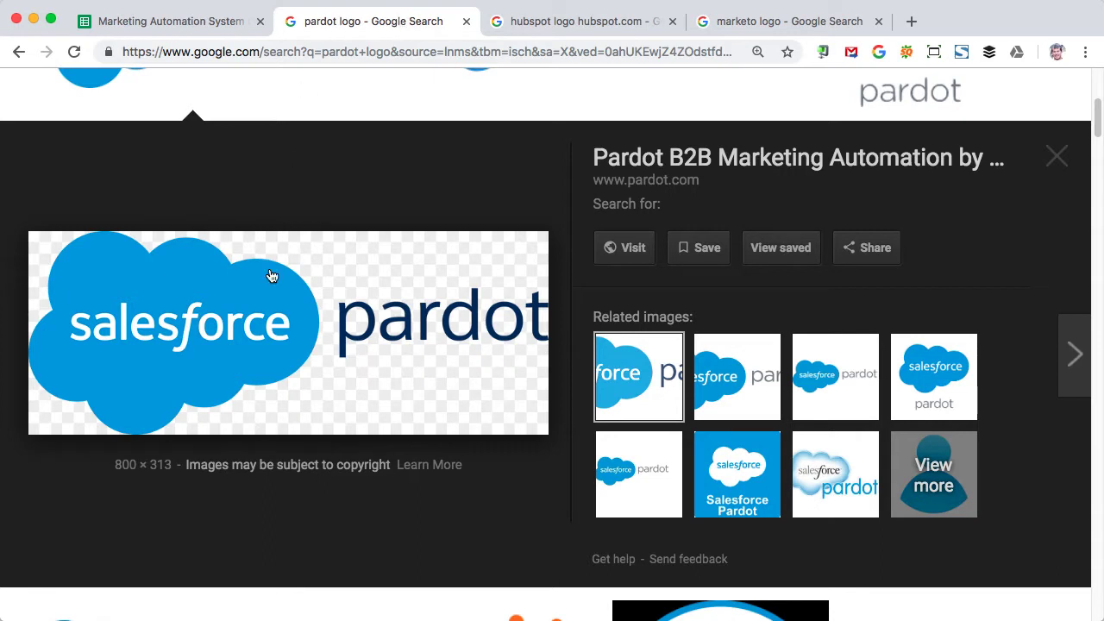
pyautogui.moveTo(237, 322)
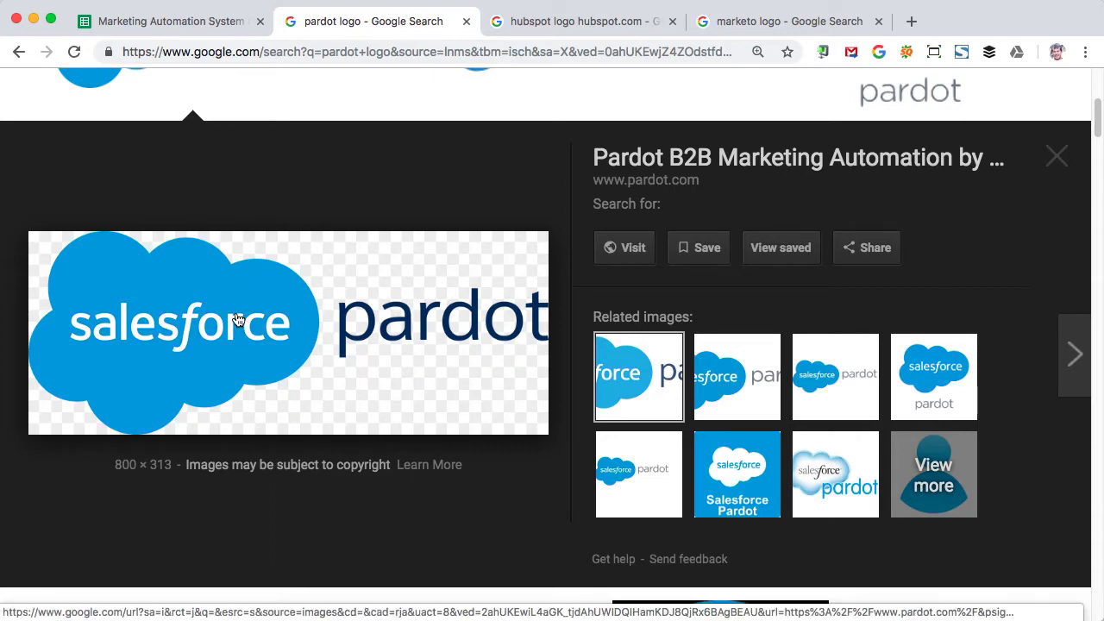
pyautogui.rightClick(238, 320)
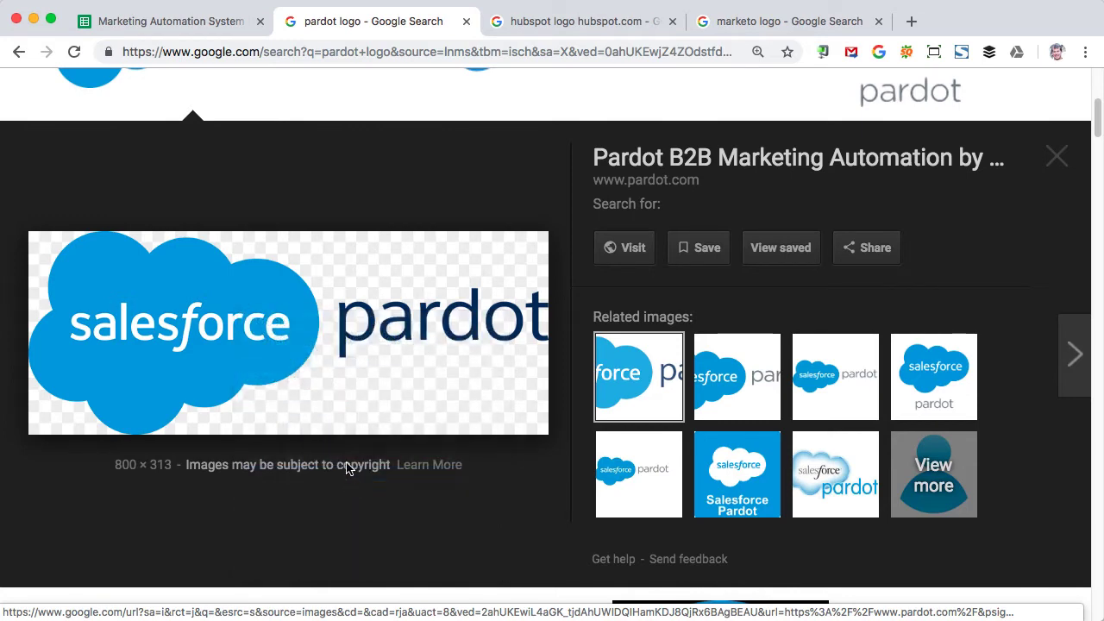
pyautogui.click(164, 21)
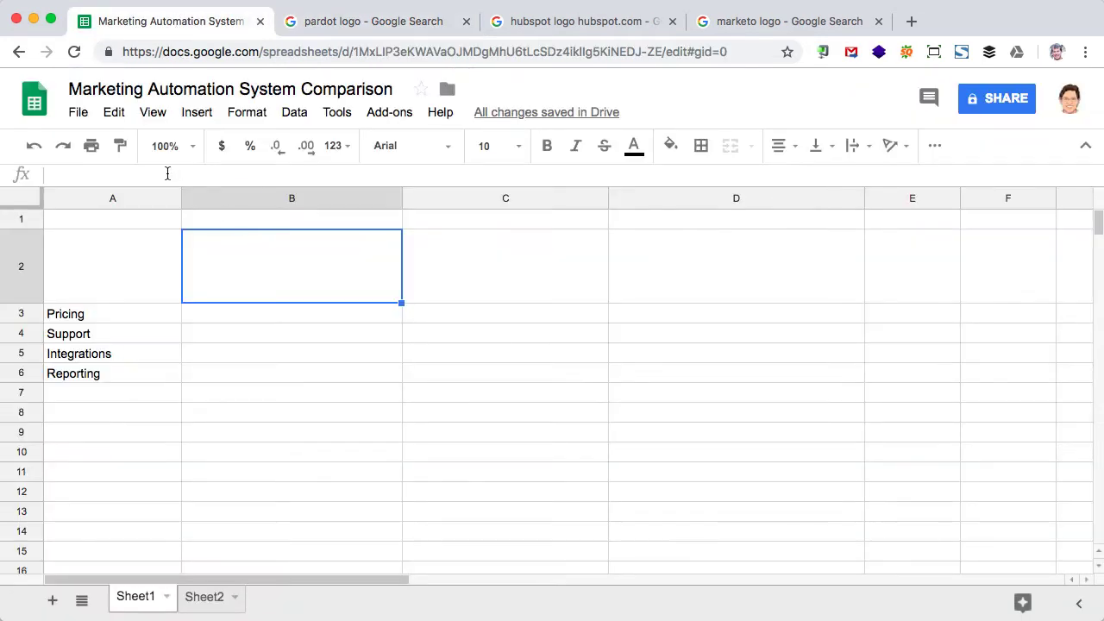
pyautogui.write('=')
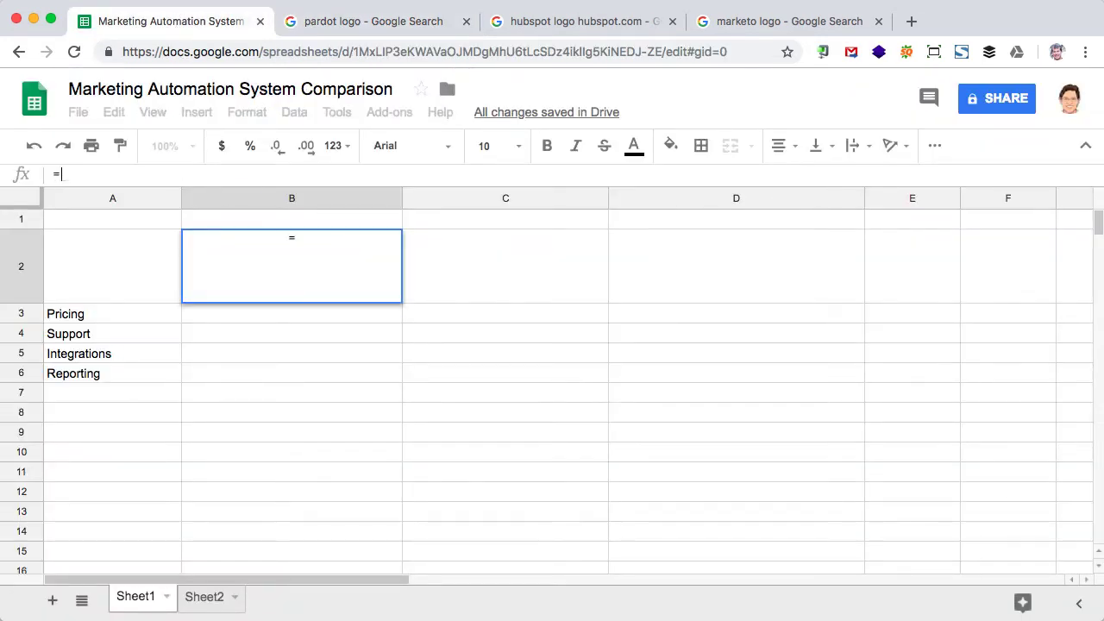
pyautogui.write('ima')
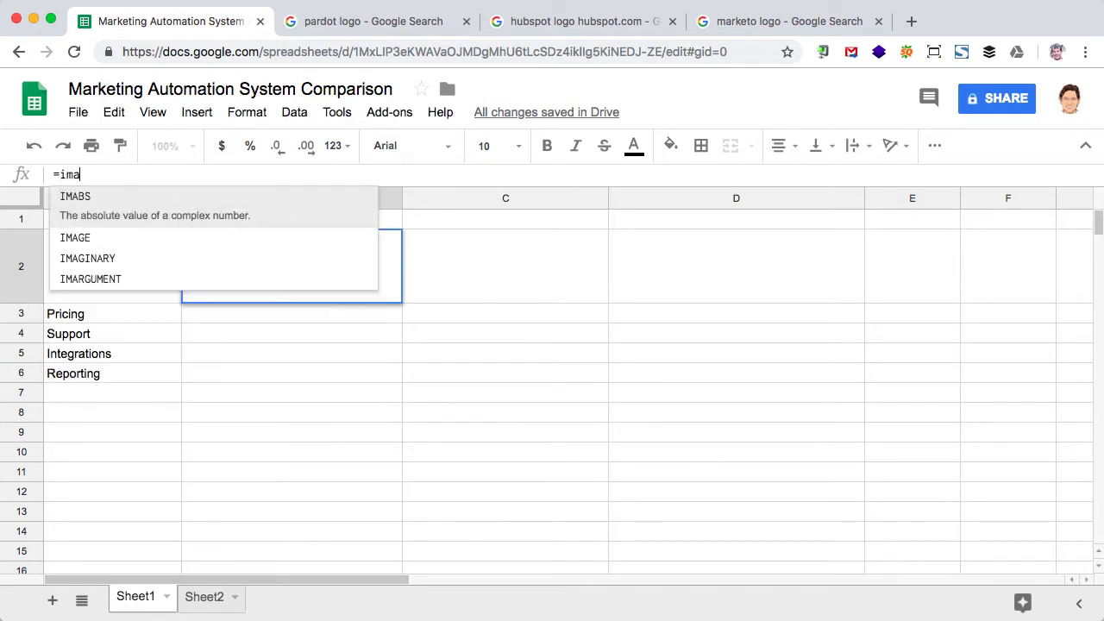
pyautogui.write('ge')
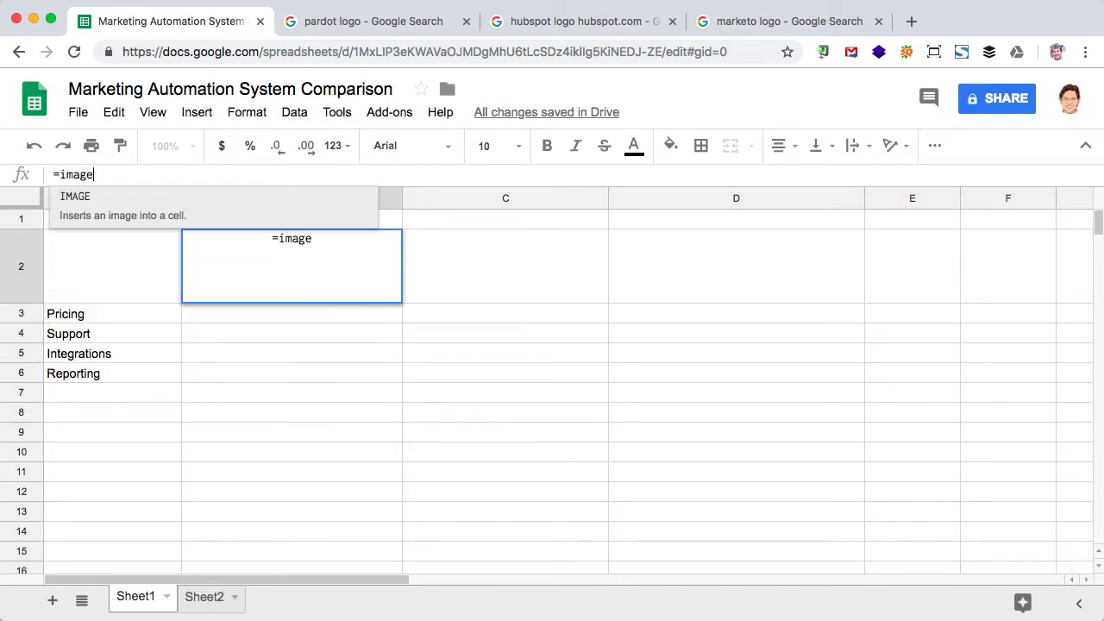
pyautogui.write('(')
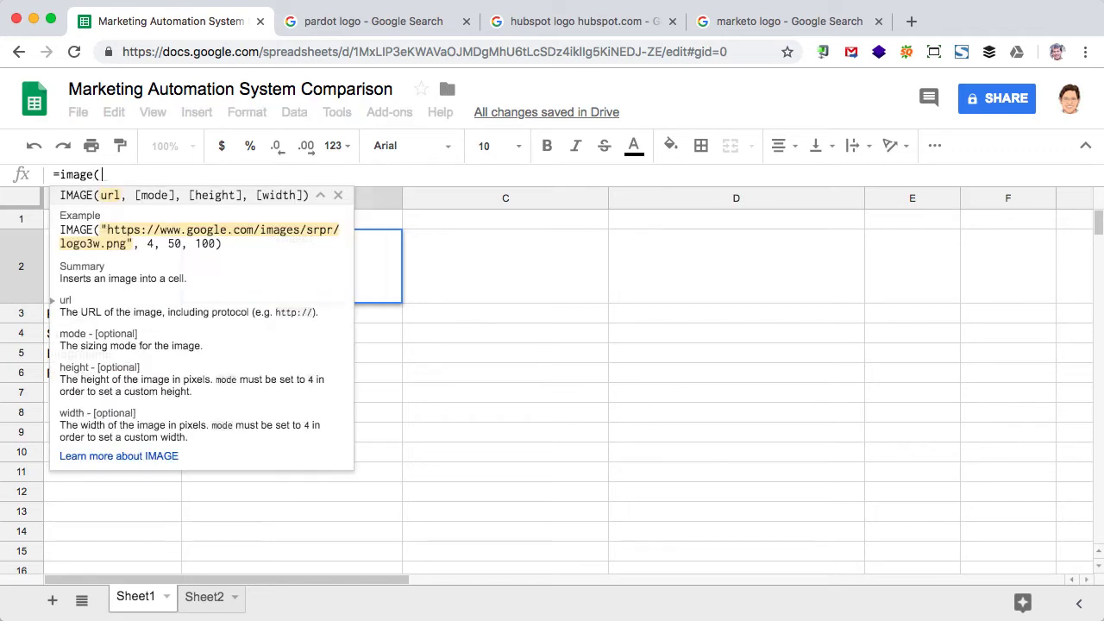
pyautogui.write('"')
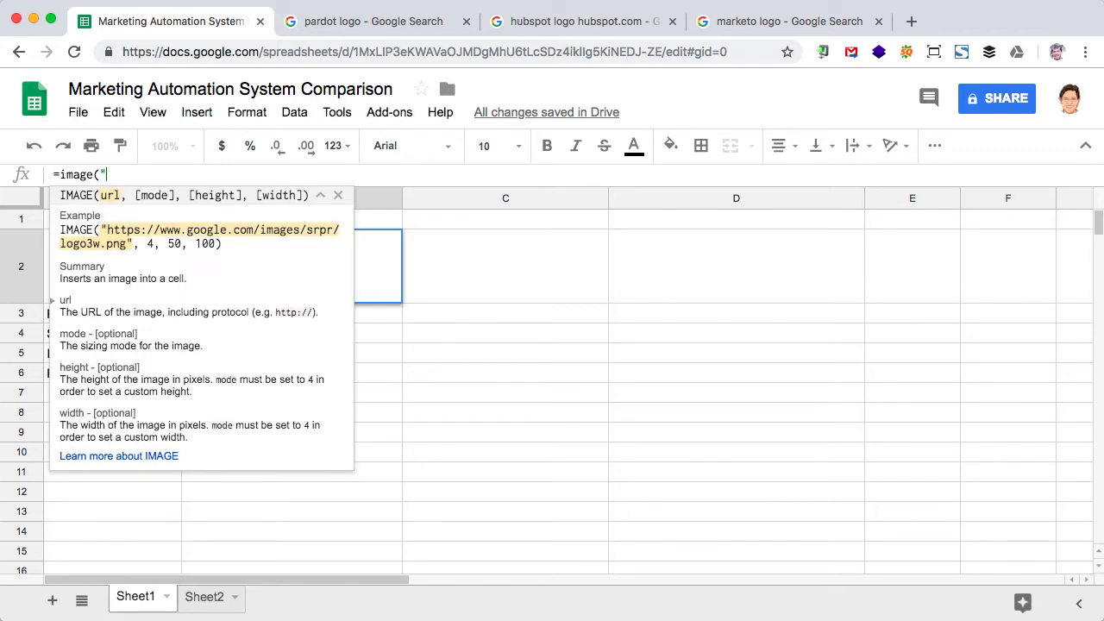
pyautogui.write('https://www.pardot.com/content/themes/pardot/assets/images/pardot-logo-blue.png')
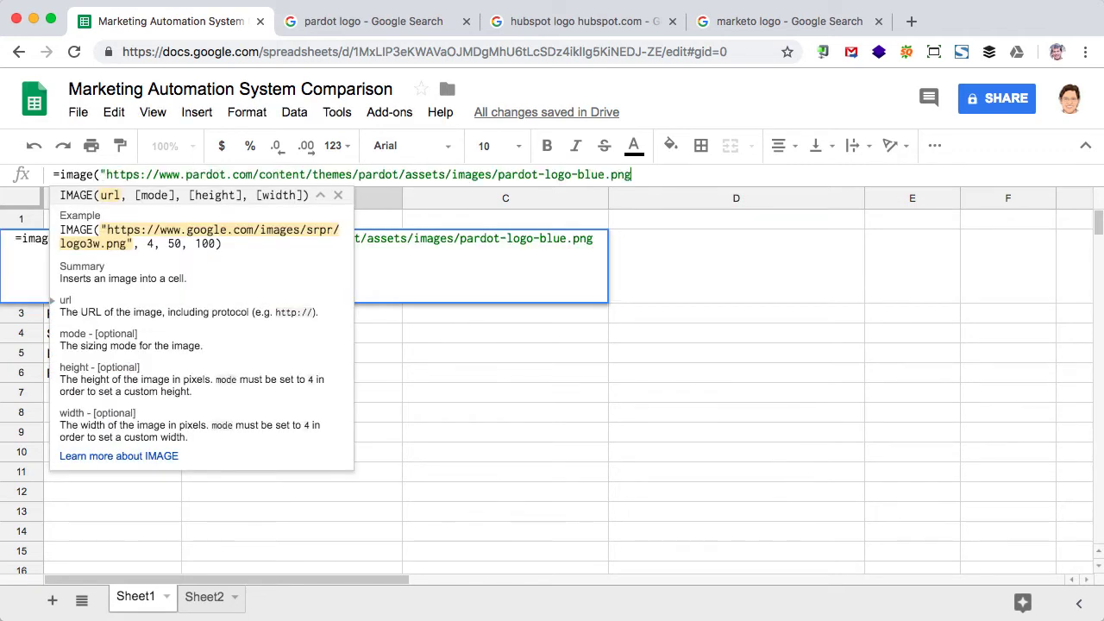
pyautogui.write('"')
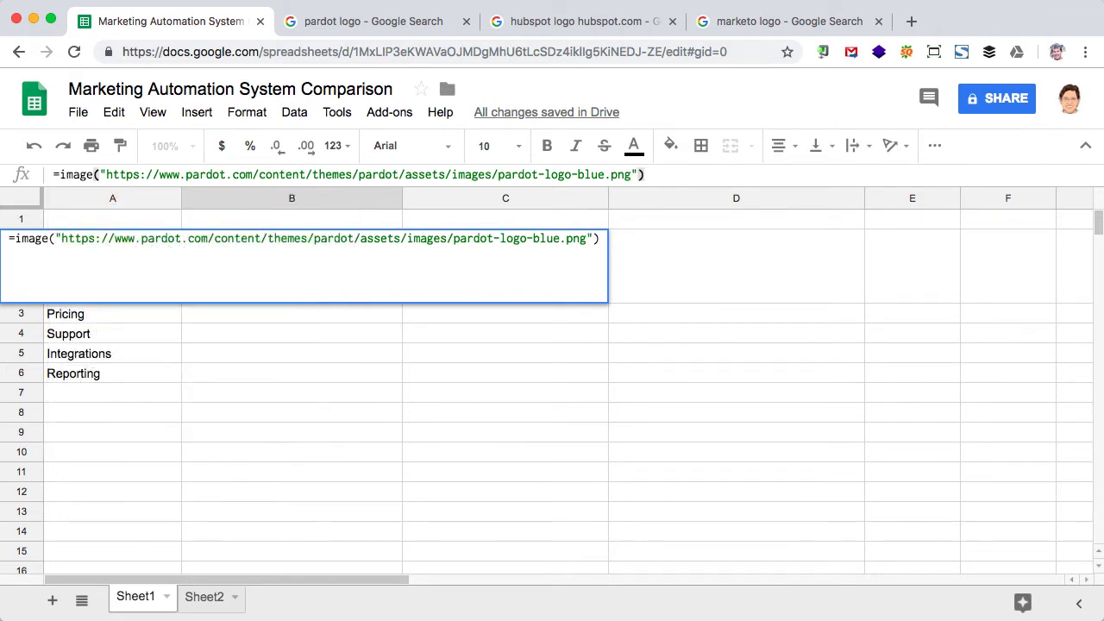
pyautogui.press('Return')
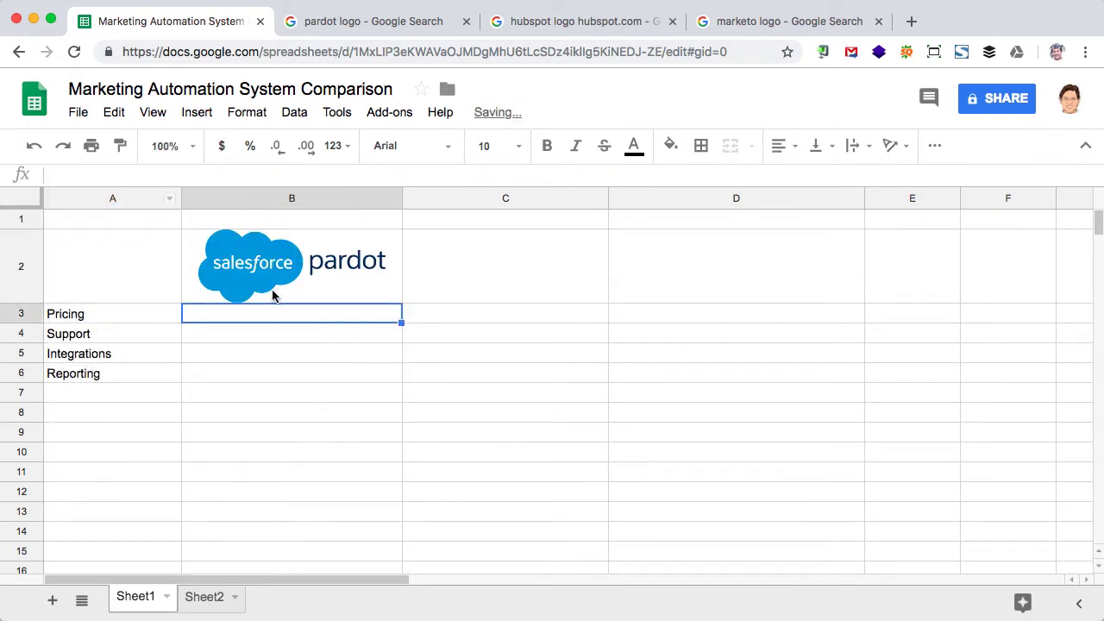
# - Put the HubSpot logo in C2, then start an =image(" formula in D2 for Marketo
pyautogui.click(506, 266)
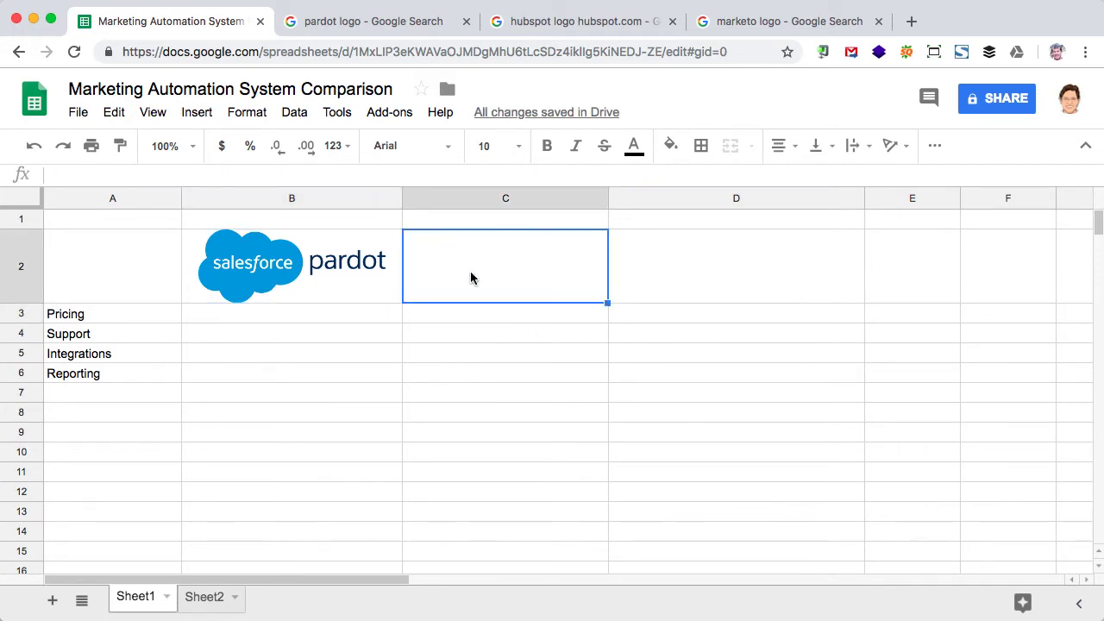
pyautogui.rightClick(289, 396)
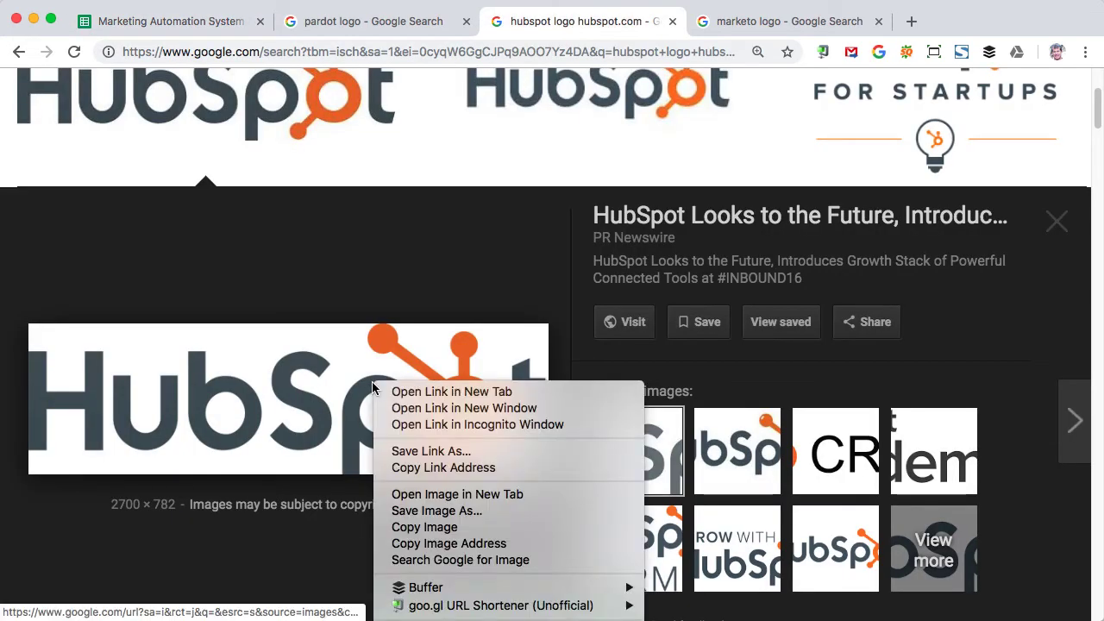
pyautogui.click(164, 20)
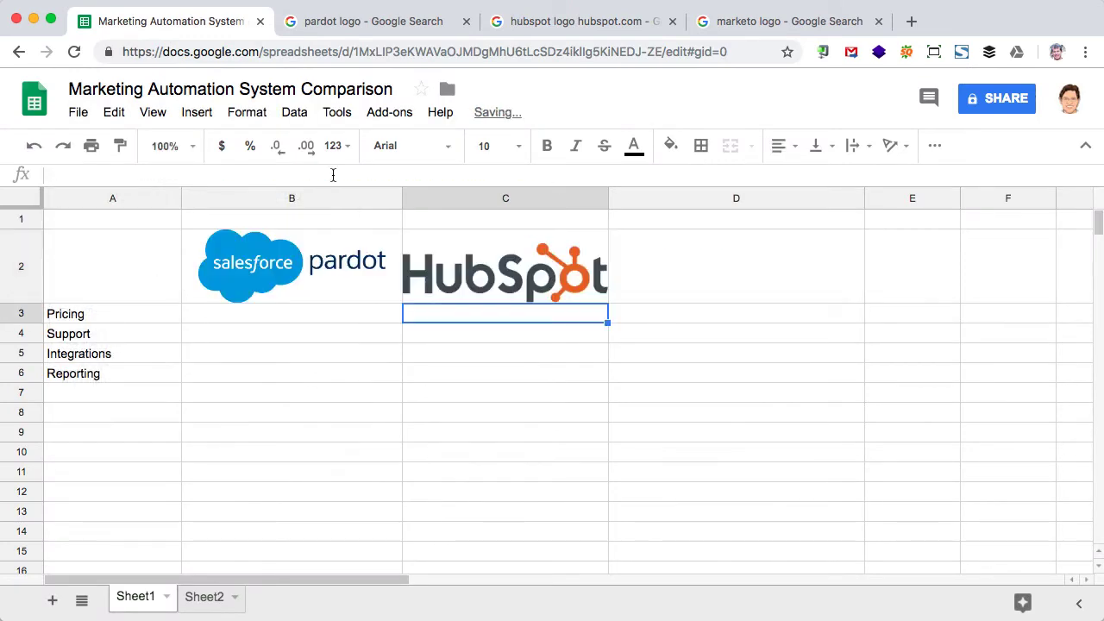
pyautogui.click(736, 266)
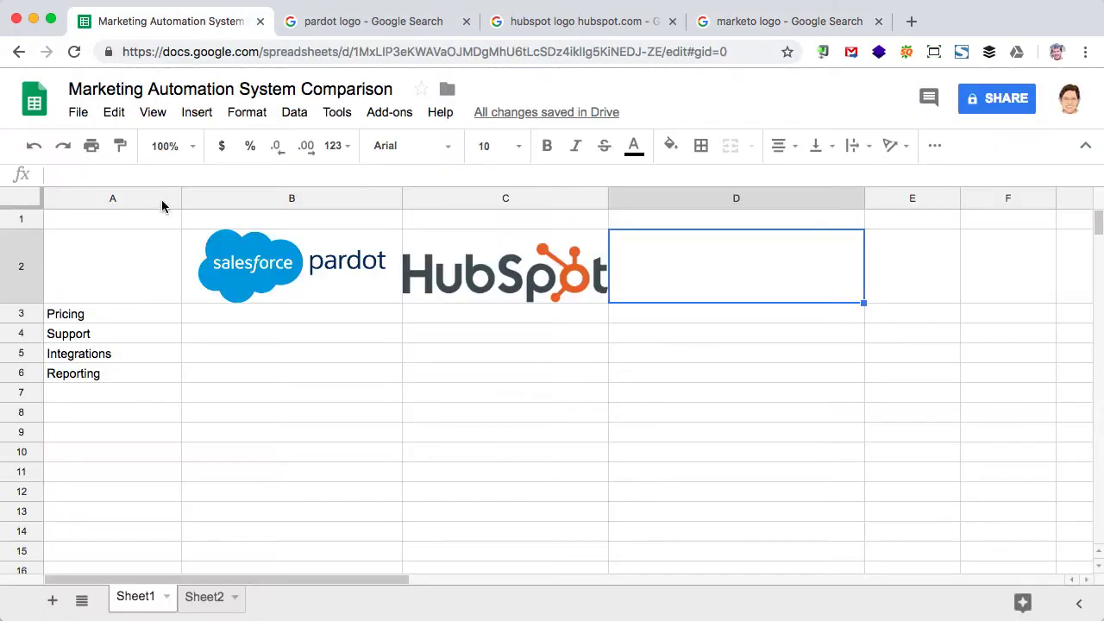
pyautogui.write('=image("')
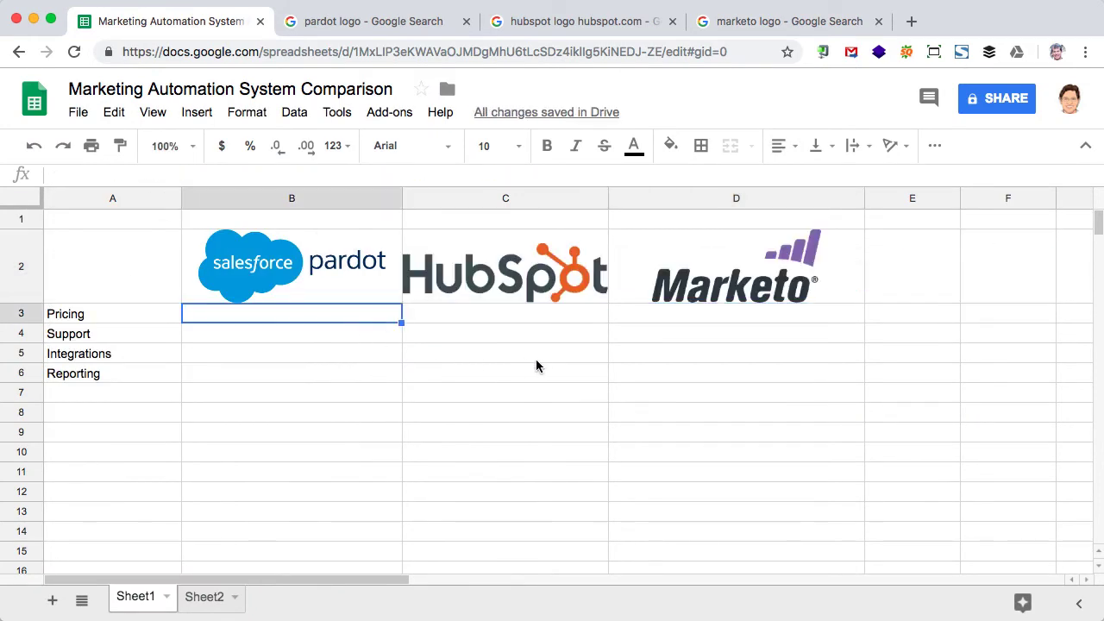
pyautogui.moveTo(455, 290)
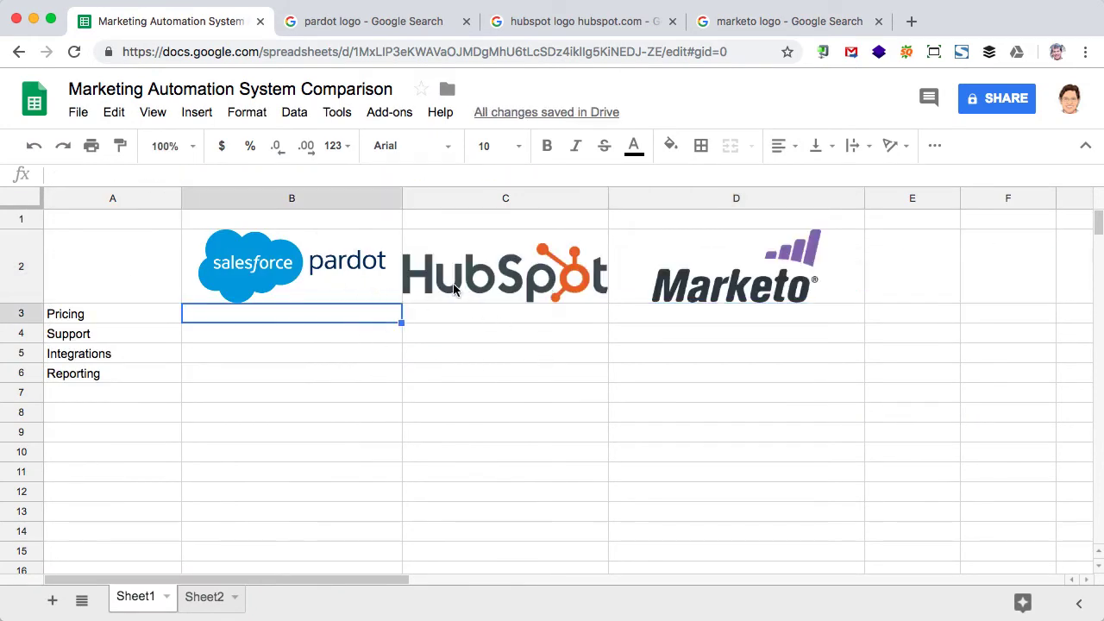
pyautogui.moveTo(448, 272)
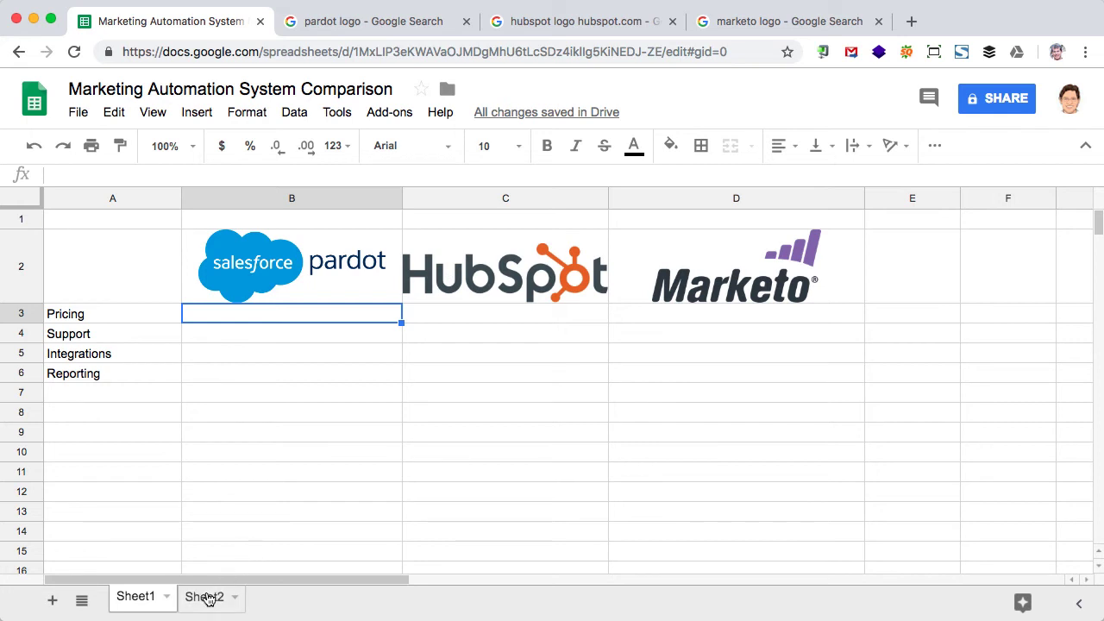
# - Switch to Sheet2, the comparison with a smaller Pardot logo
pyautogui.click(205, 596)
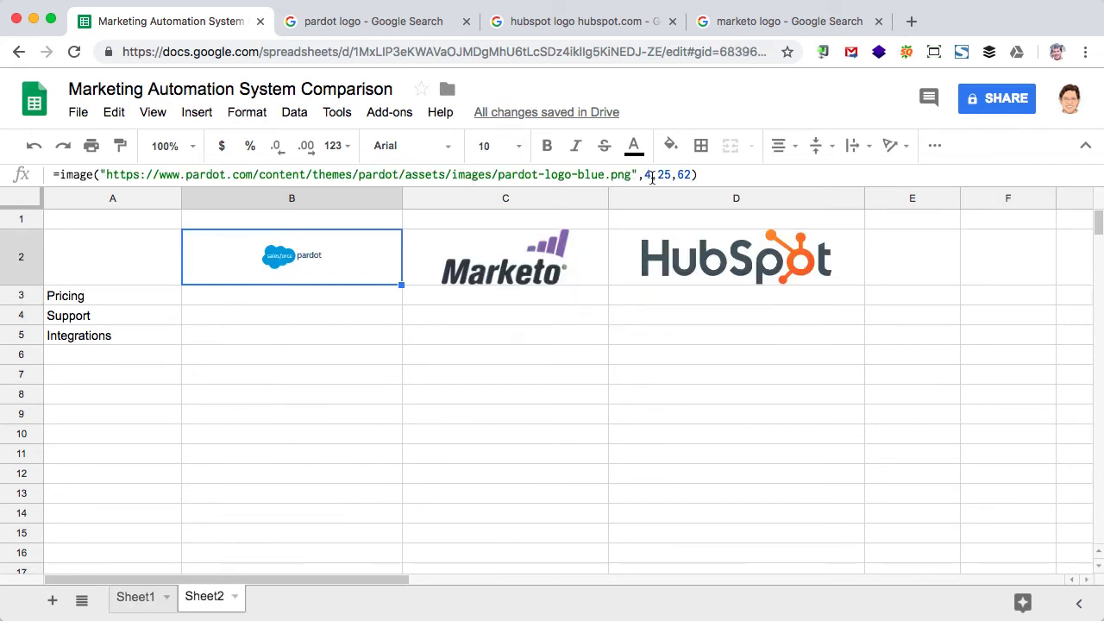